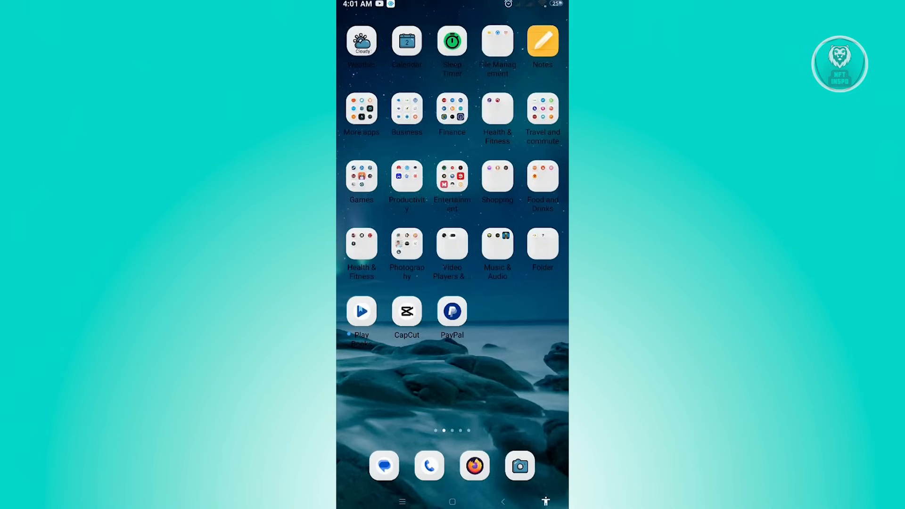
- Launch the Google Play Store from the home screen icon
{"action": "left_click", "coordinate": [443, 386]}
{"action": "type", "text": "payp"}
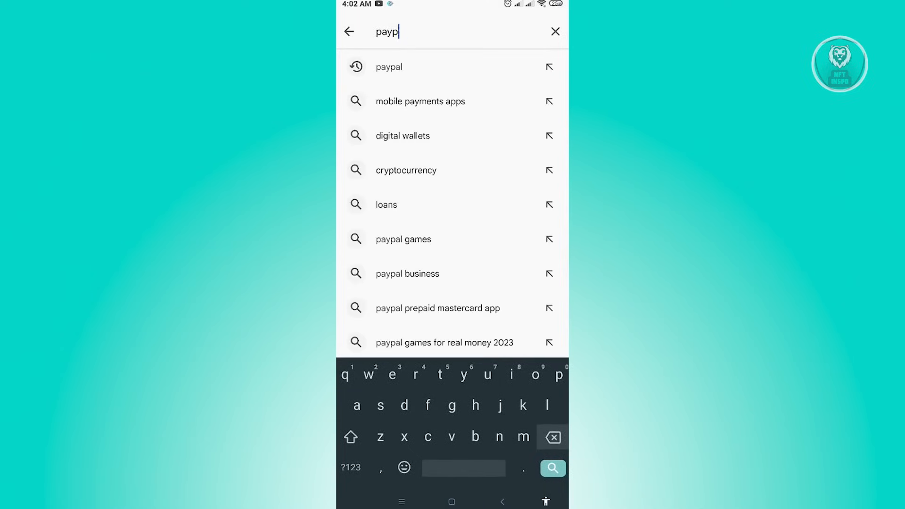
- Search the store for 'gcash', then open GCash's App info and its Clear data options
{"action": "type", "text": "gcash"}
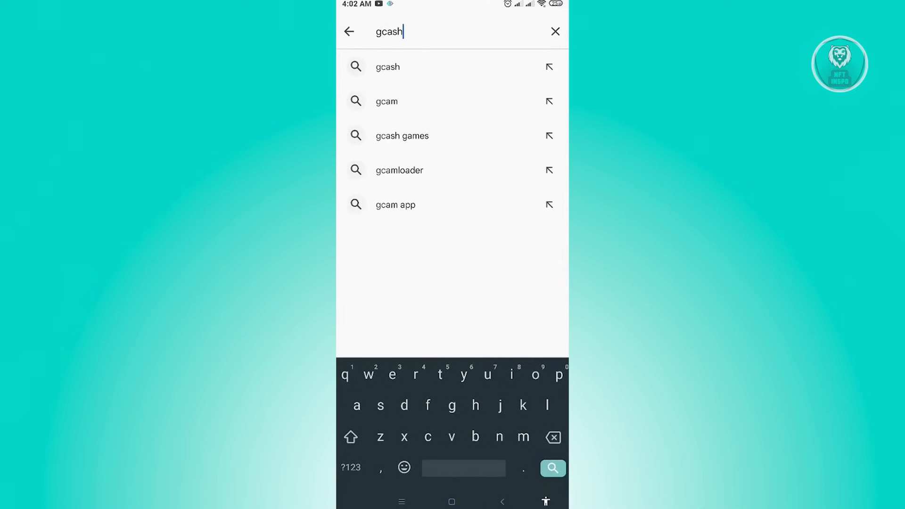
{"action": "left_click", "coordinate": [552, 469]}
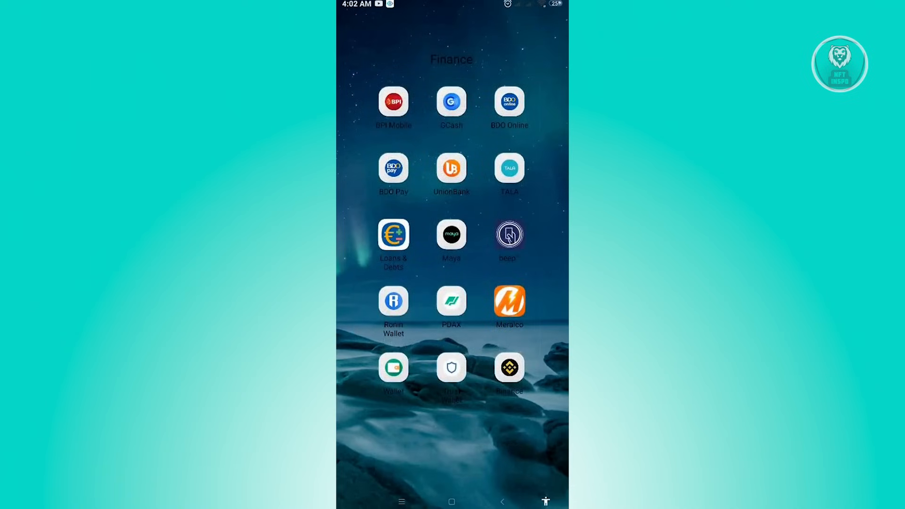
{"action": "left_click", "coordinate": [451, 101]}
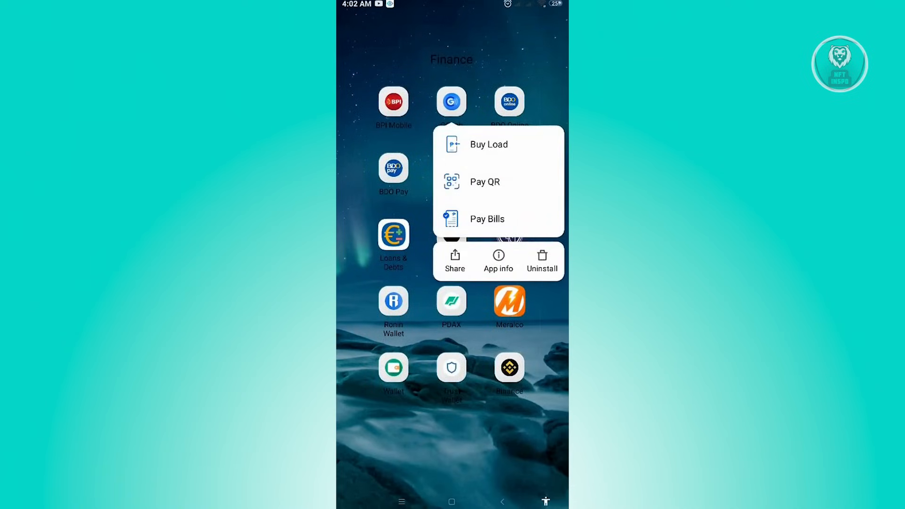
{"action": "left_click", "coordinate": [498, 261]}
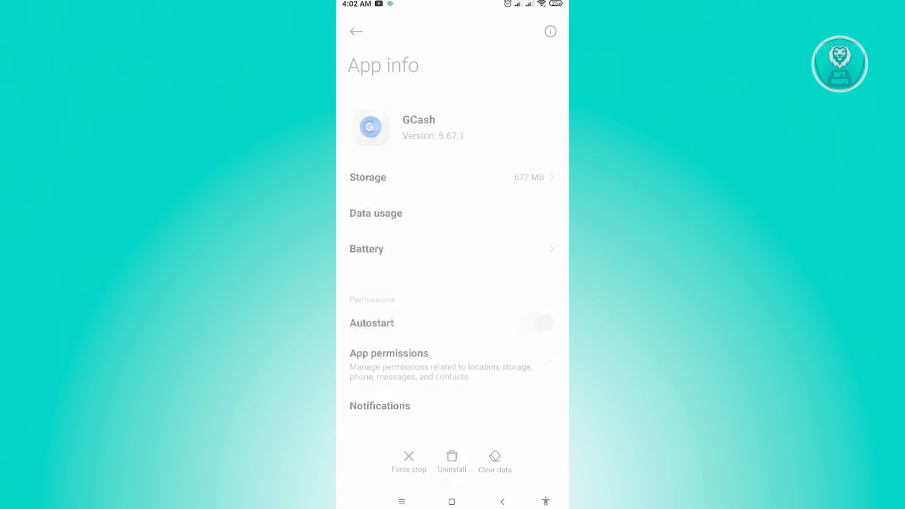
{"action": "left_click", "coordinate": [495, 463]}
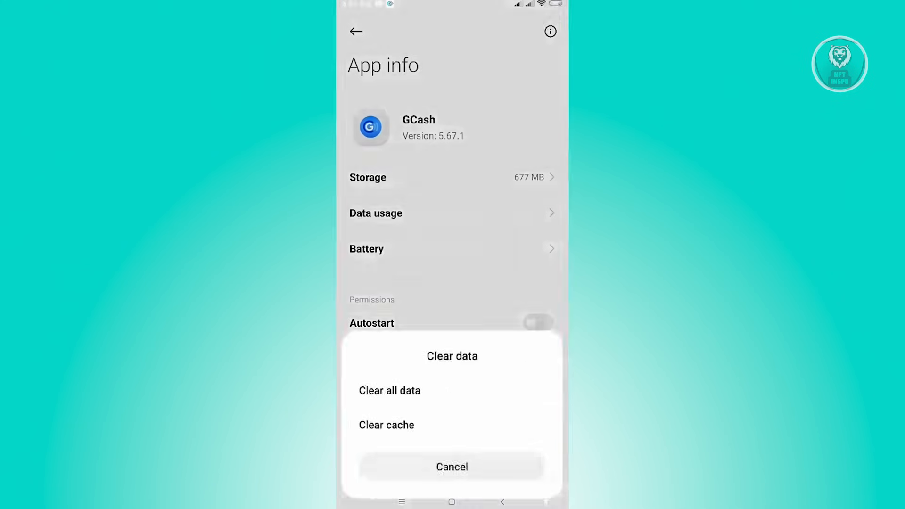